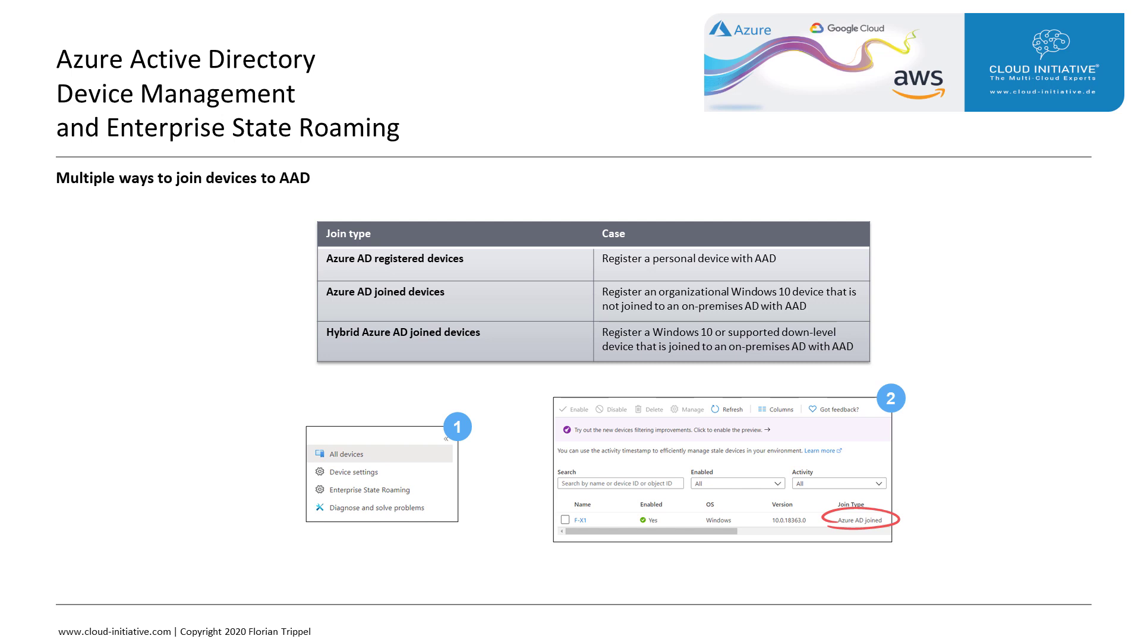
Step: Advance to the Enterprise State Roaming slide on syncing settings and app data across devices
key(right)
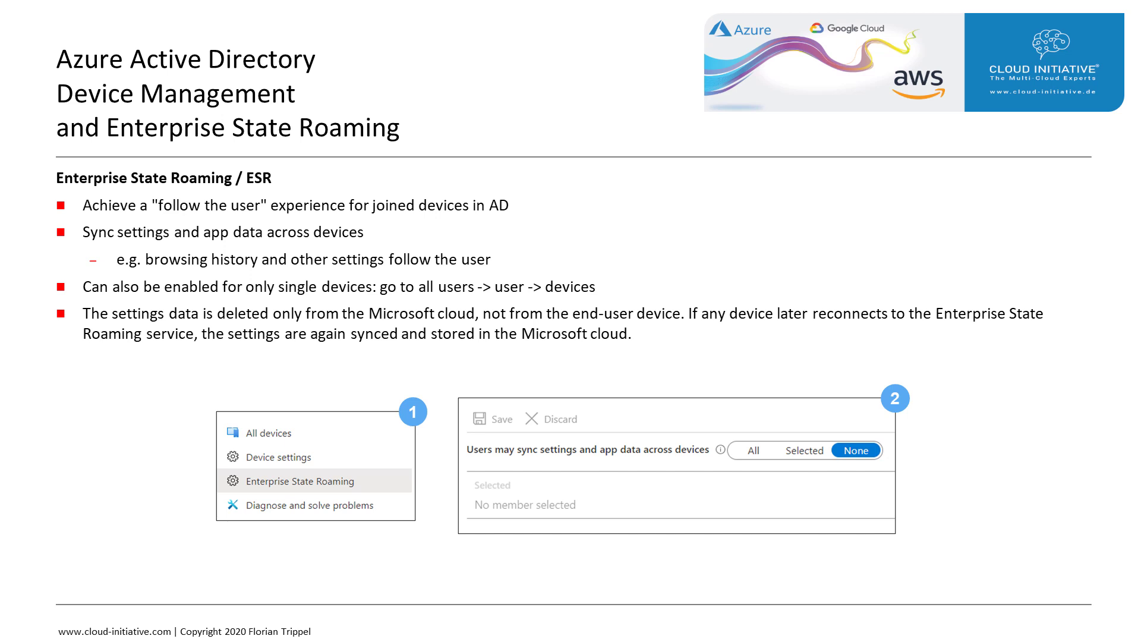
Step: Advance to the Conditional Access Grant control slide on gating cloud app access by device state
key(Right)
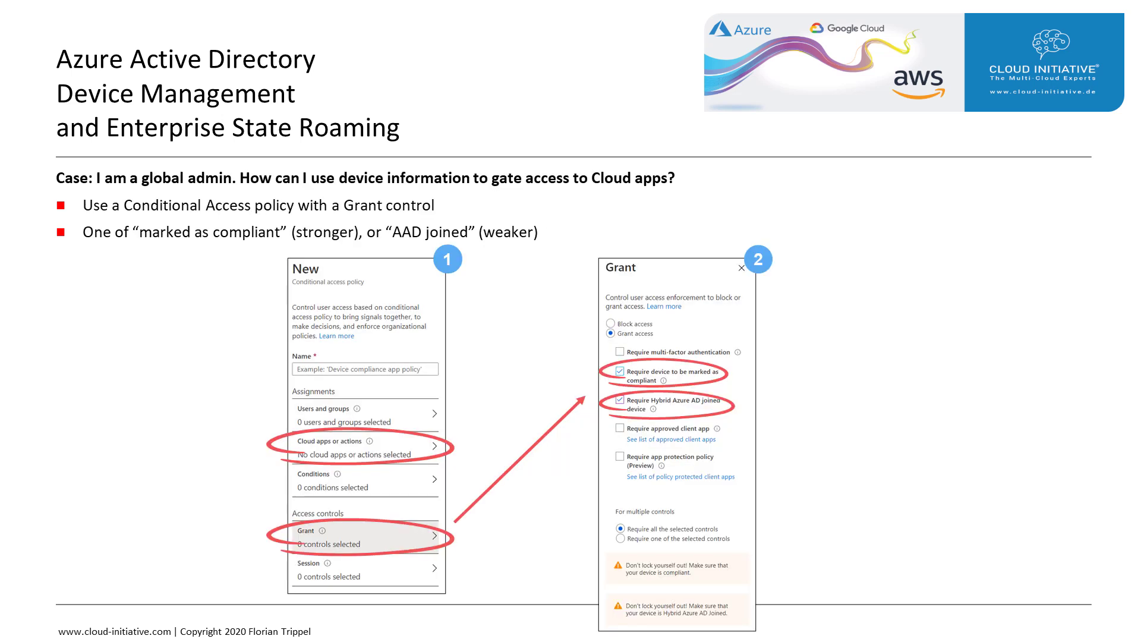